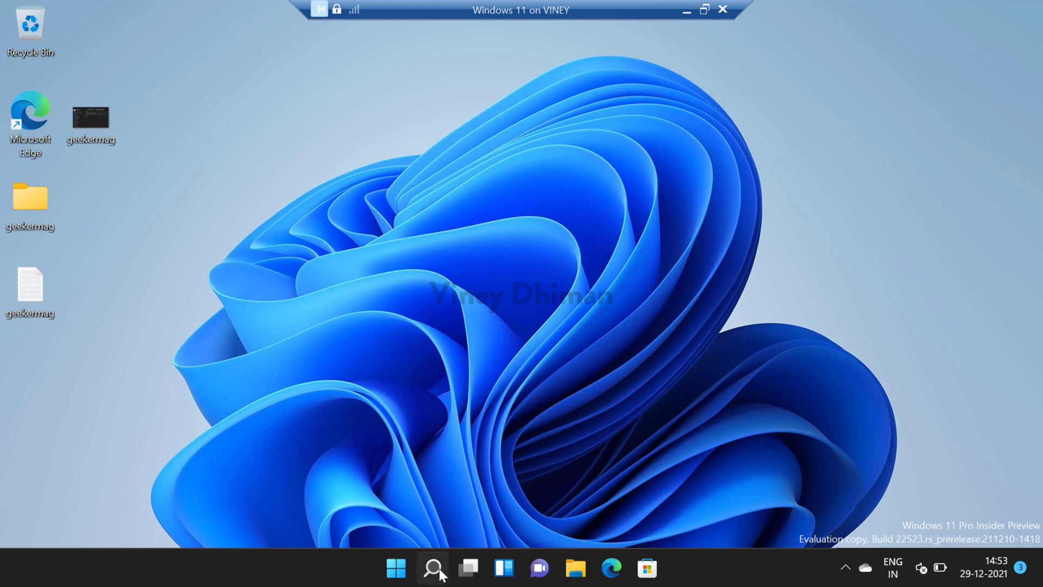
Step: Search Windows for 'geekermag' to check the current search results
{"action": "left_click", "coordinate": [432, 567]}
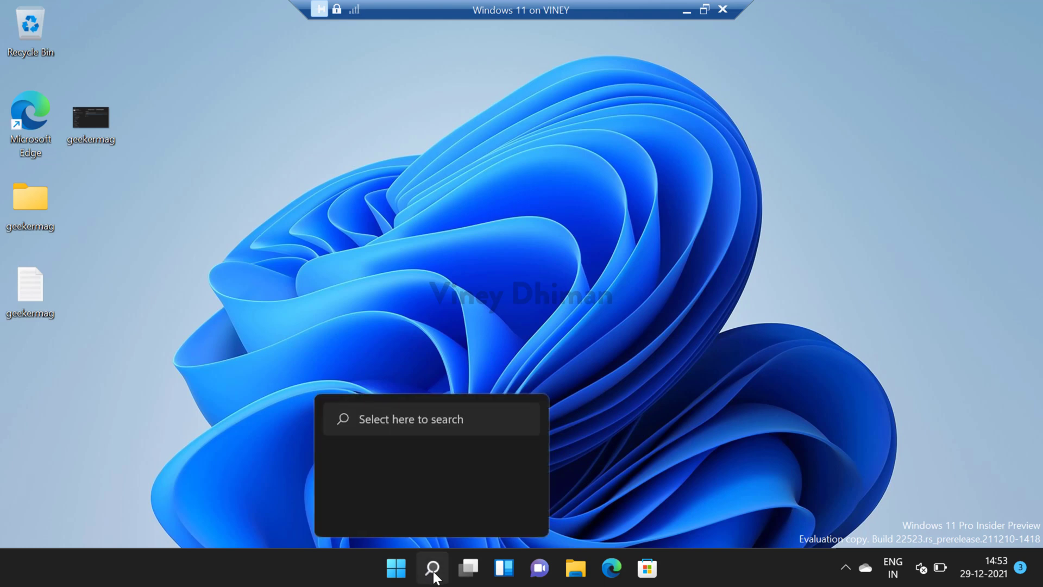
{"action": "left_click", "coordinate": [431, 569]}
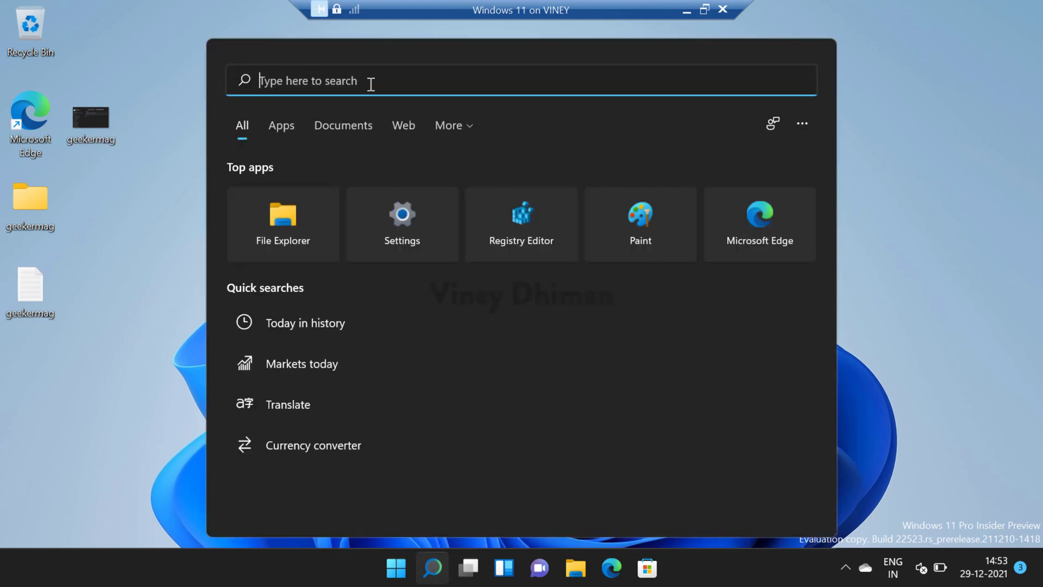
{"action": "type", "text": "g"}
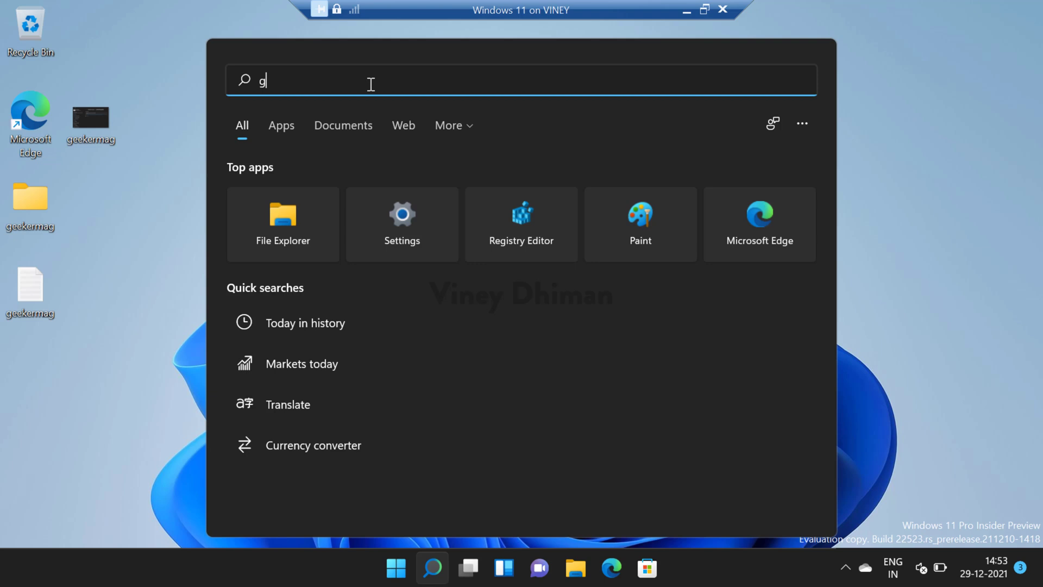
{"action": "type", "text": "eekermag"}
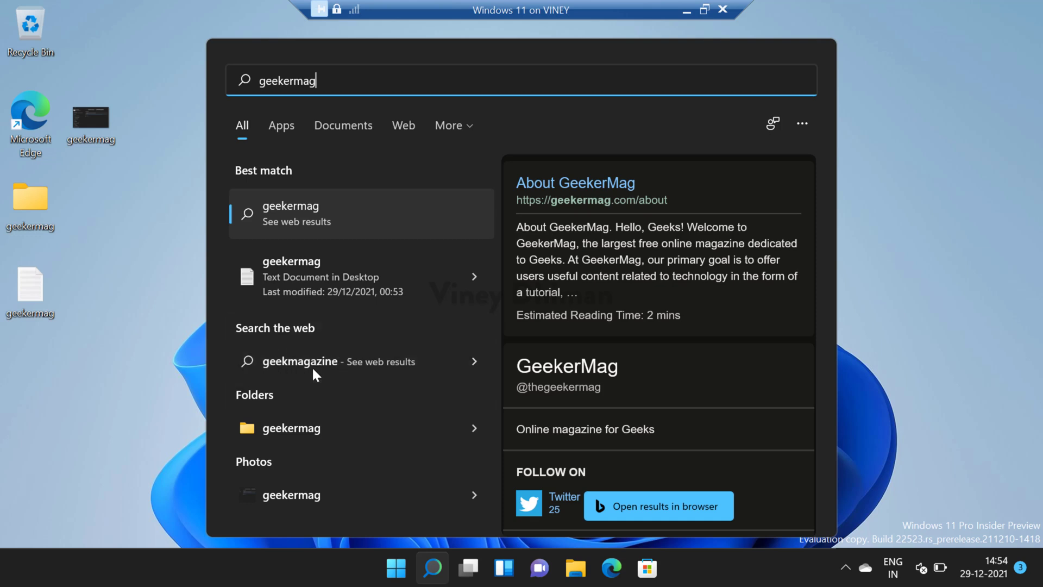
{"action": "mouse_move", "coordinate": [343, 394]}
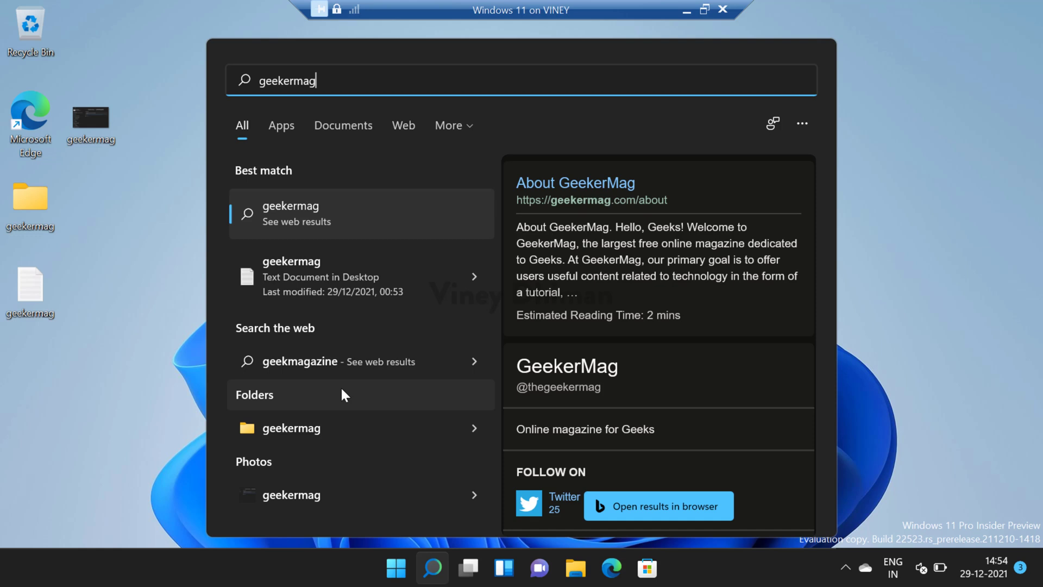
{"action": "mouse_move", "coordinate": [463, 321]}
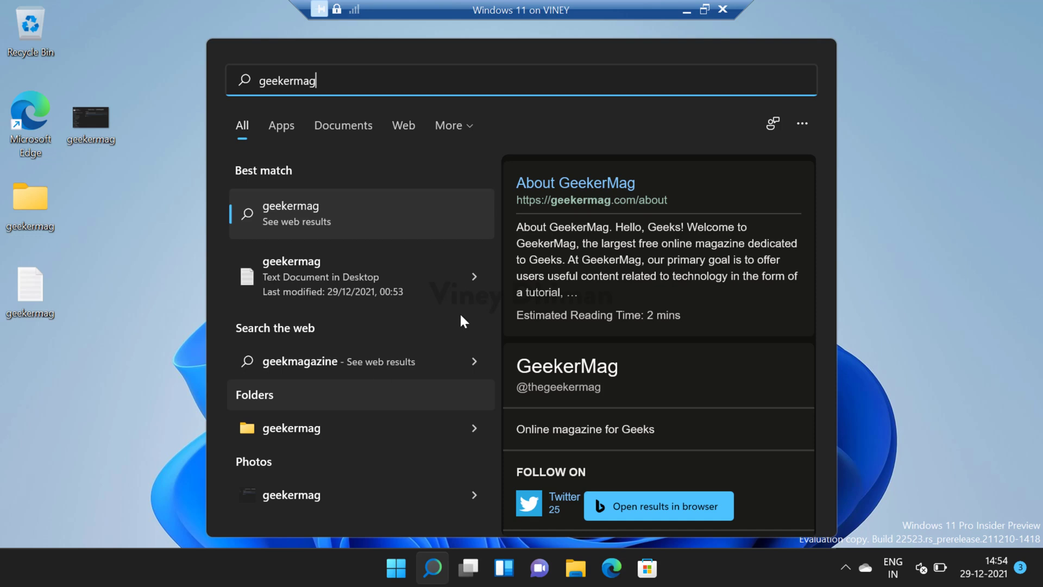
{"action": "mouse_move", "coordinate": [604, 275]}
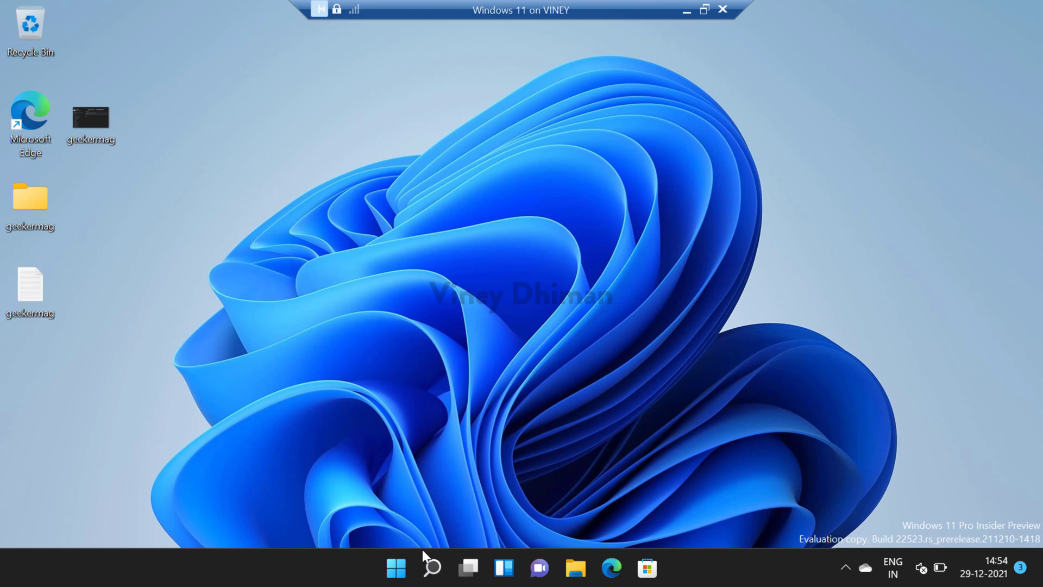
{"action": "mouse_move", "coordinate": [445, 407]}
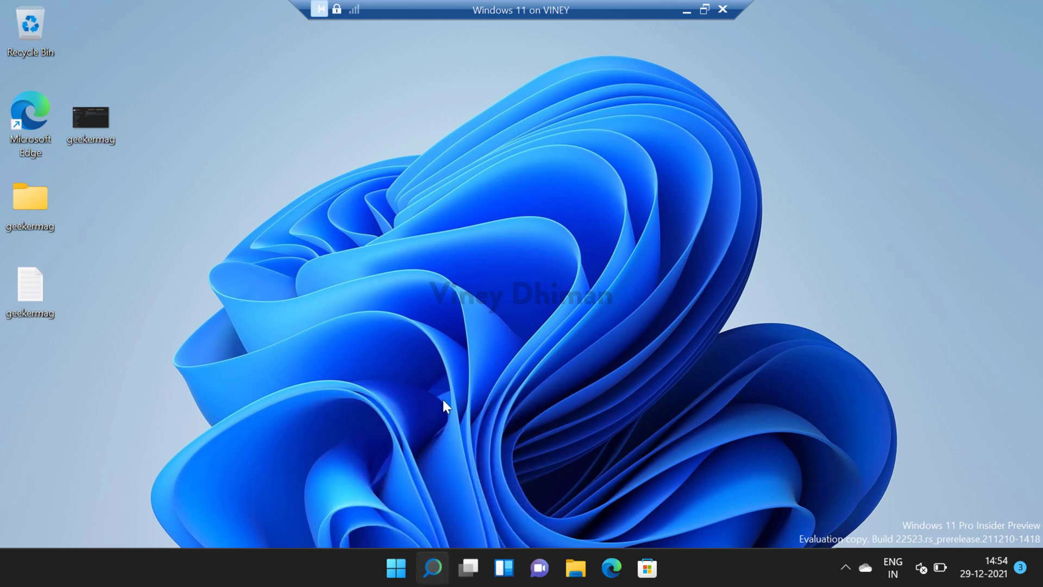
Step: Search Windows again for 'regedit' to launch Registry Editor
{"action": "left_click", "coordinate": [432, 567]}
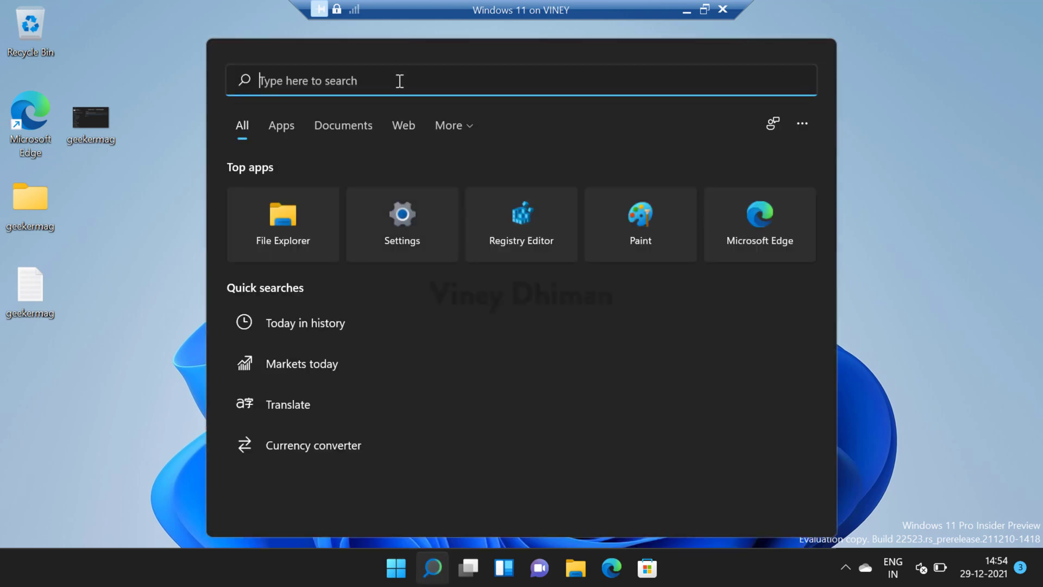
{"action": "type", "text": "reg"}
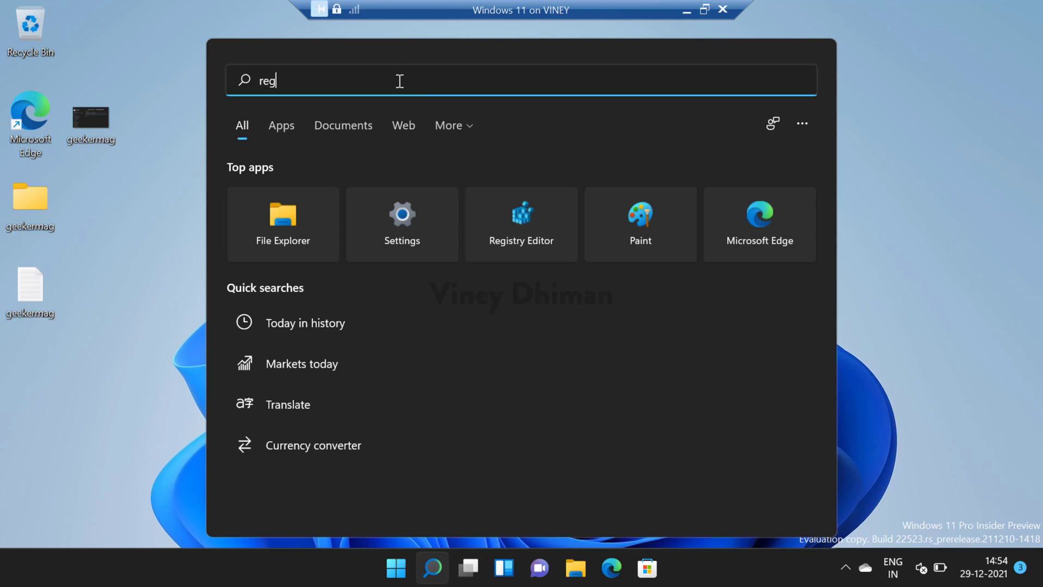
{"action": "type", "text": "edit"}
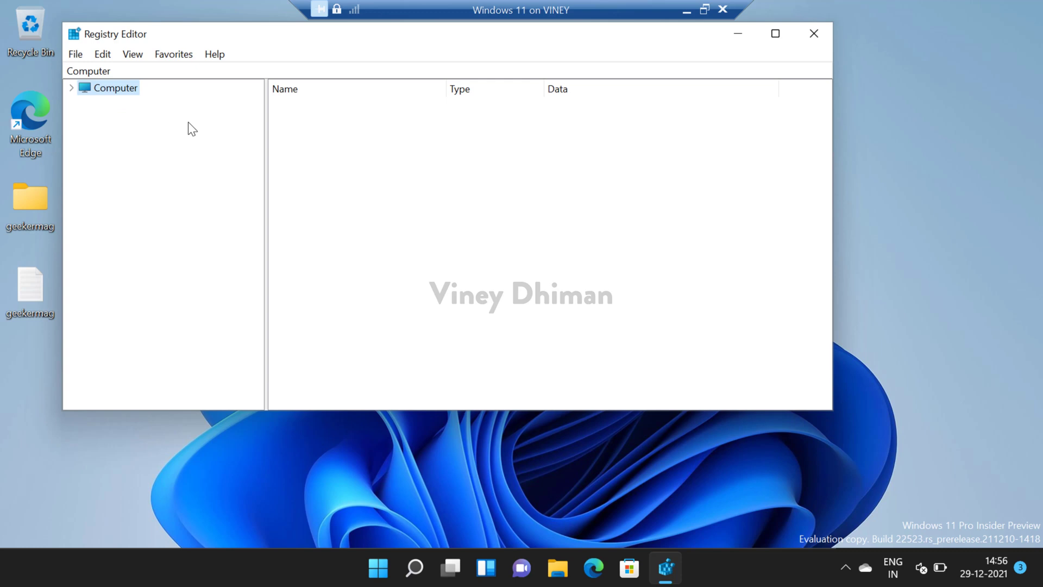
{"action": "mouse_move", "coordinate": [74, 88]}
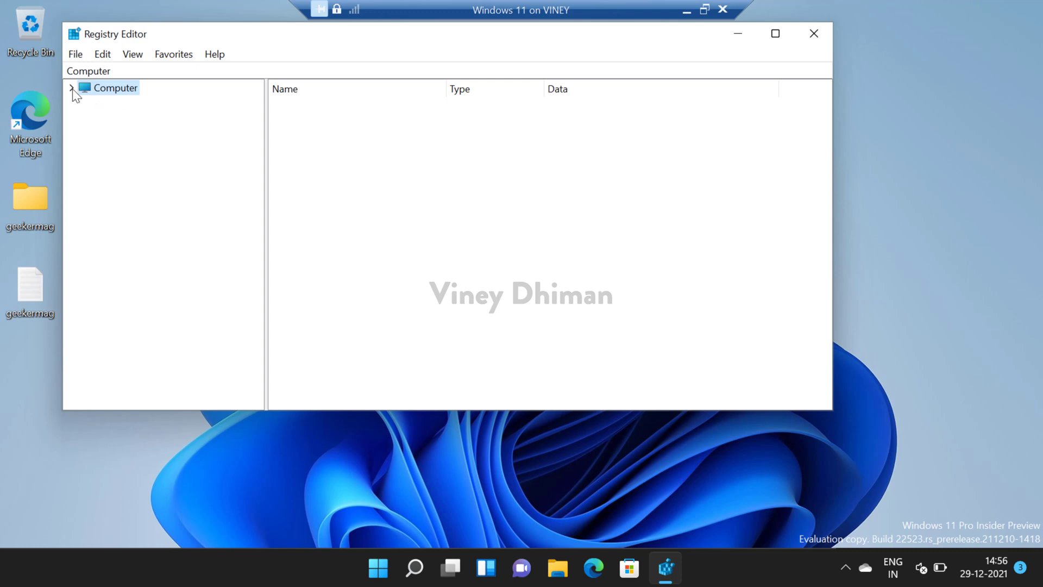
Step: Navigate the tree to HKEY_CURRENT_USER\Software\Policies\Microsoft\Windows
{"action": "left_click", "coordinate": [71, 87]}
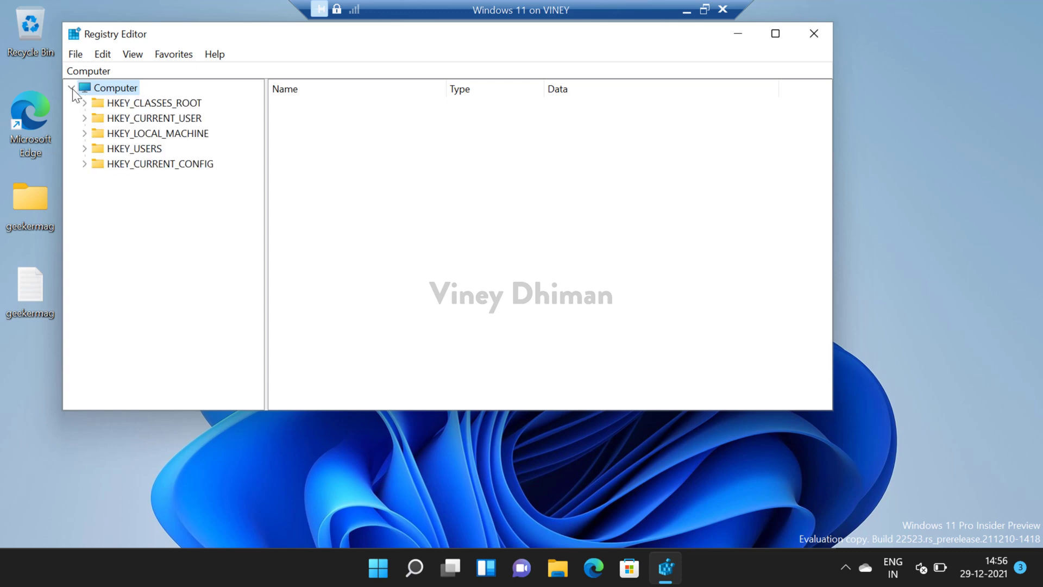
{"action": "left_click", "coordinate": [85, 119]}
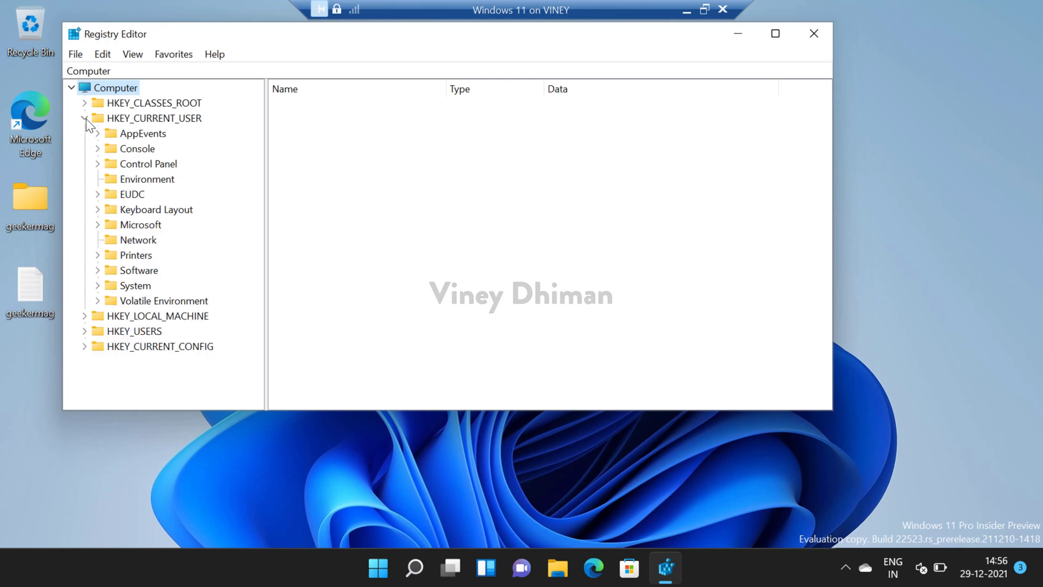
{"action": "mouse_move", "coordinate": [100, 268]}
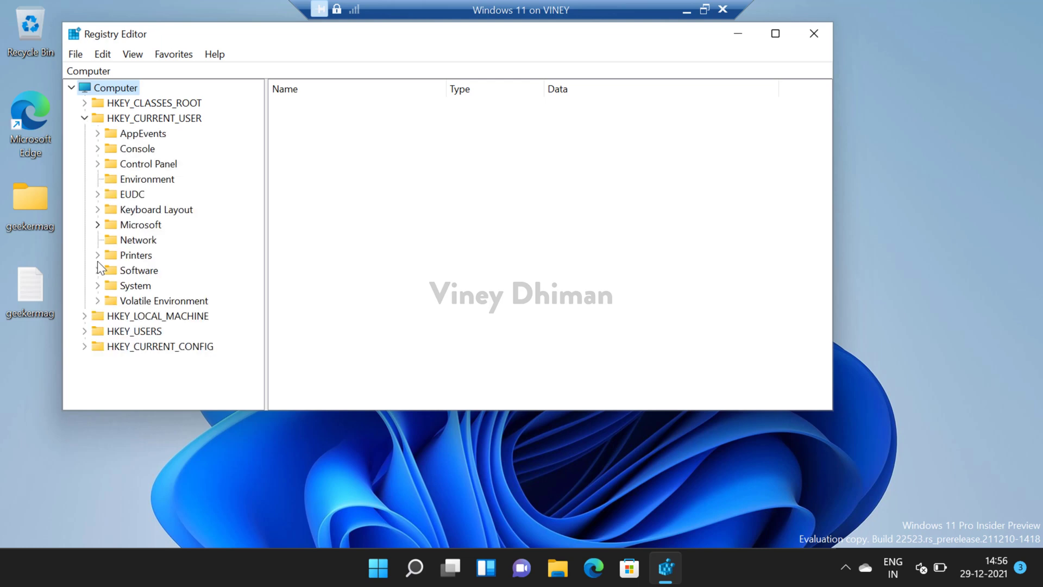
{"action": "left_click", "coordinate": [98, 270]}
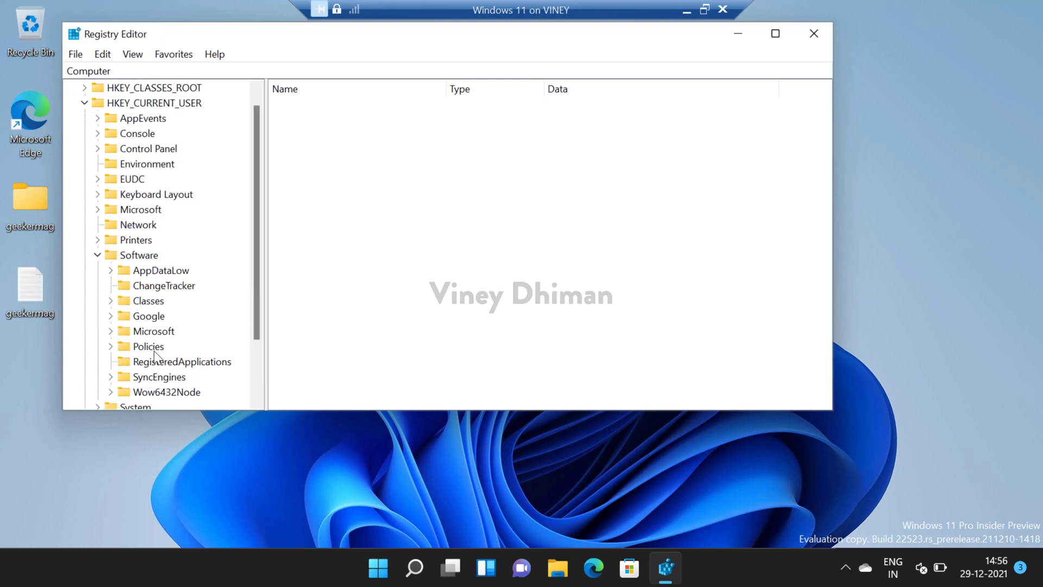
{"action": "left_click", "coordinate": [110, 346]}
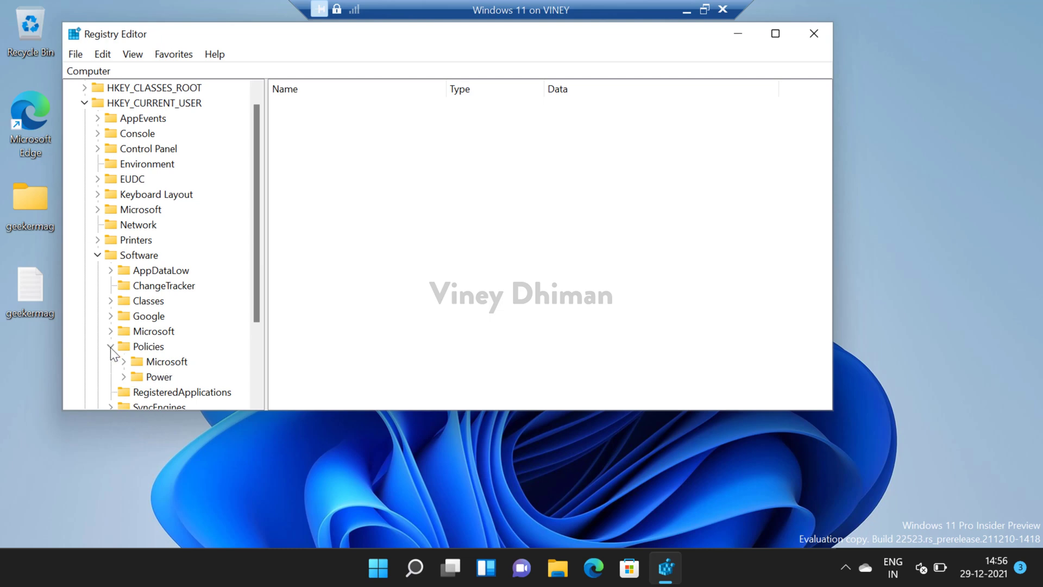
{"action": "left_click", "coordinate": [111, 346]}
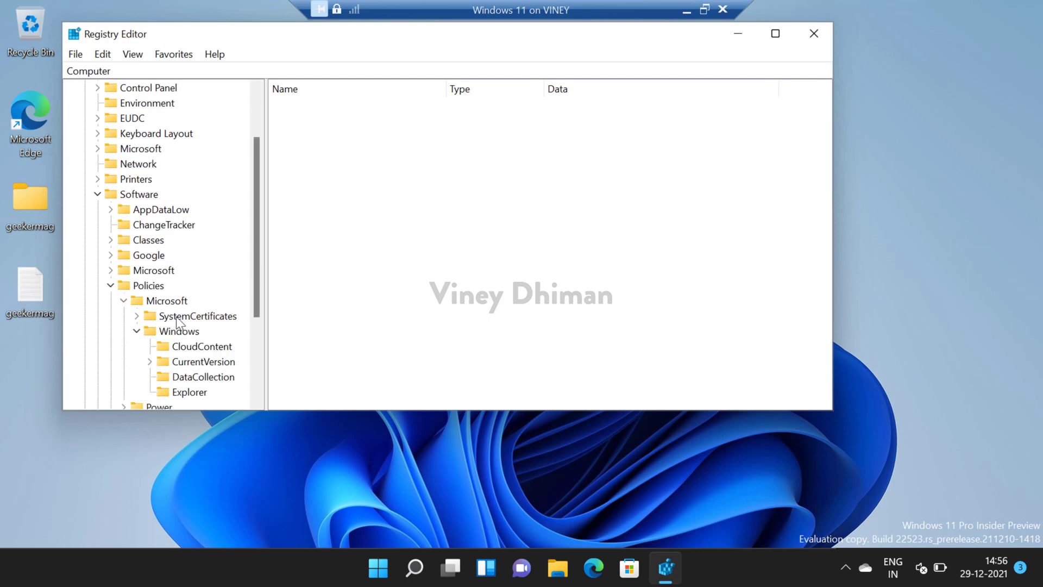
{"action": "left_click", "coordinate": [207, 377]}
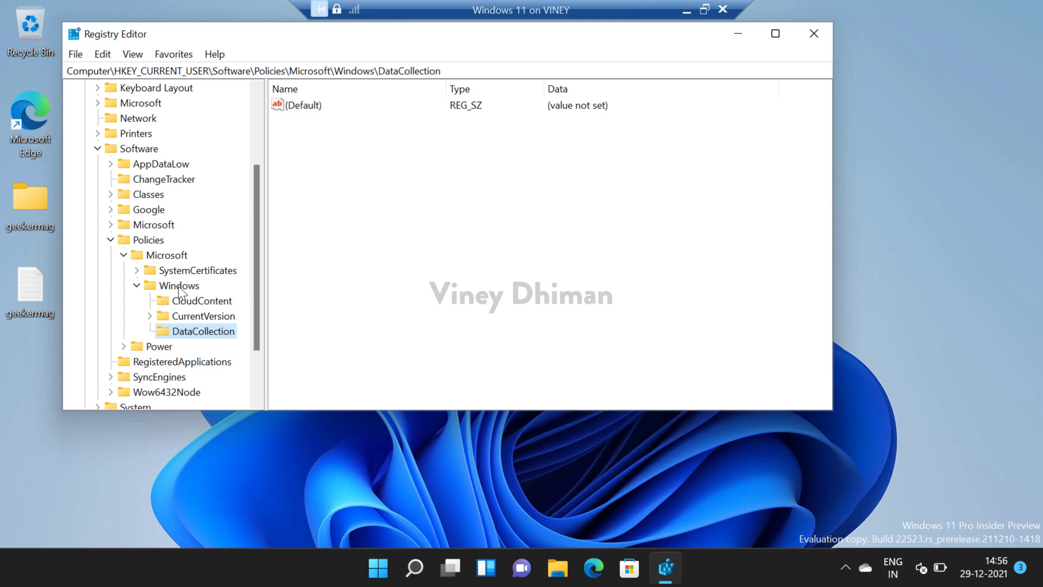
{"action": "left_click", "coordinate": [178, 286]}
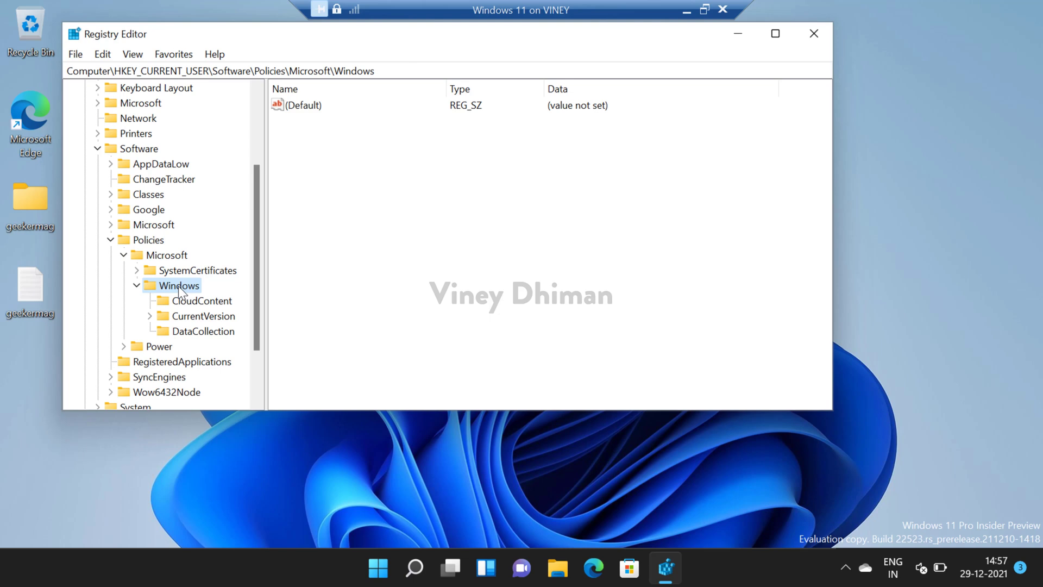
Step: Create an 'Explorer' subkey under Windows and bring up its new-value menu
{"action": "right_click", "coordinate": [178, 285]}
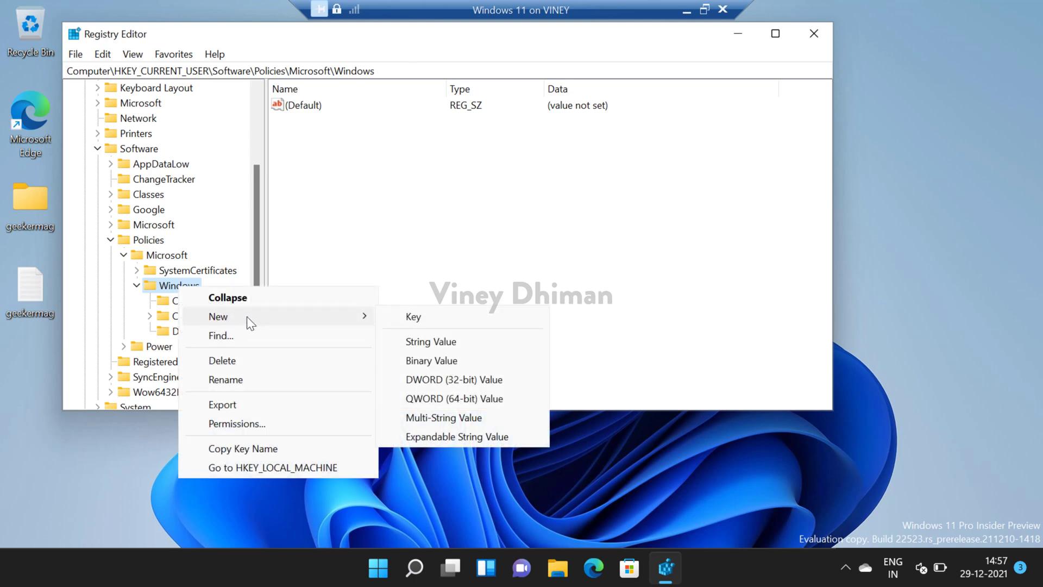
{"action": "left_click", "coordinate": [413, 316]}
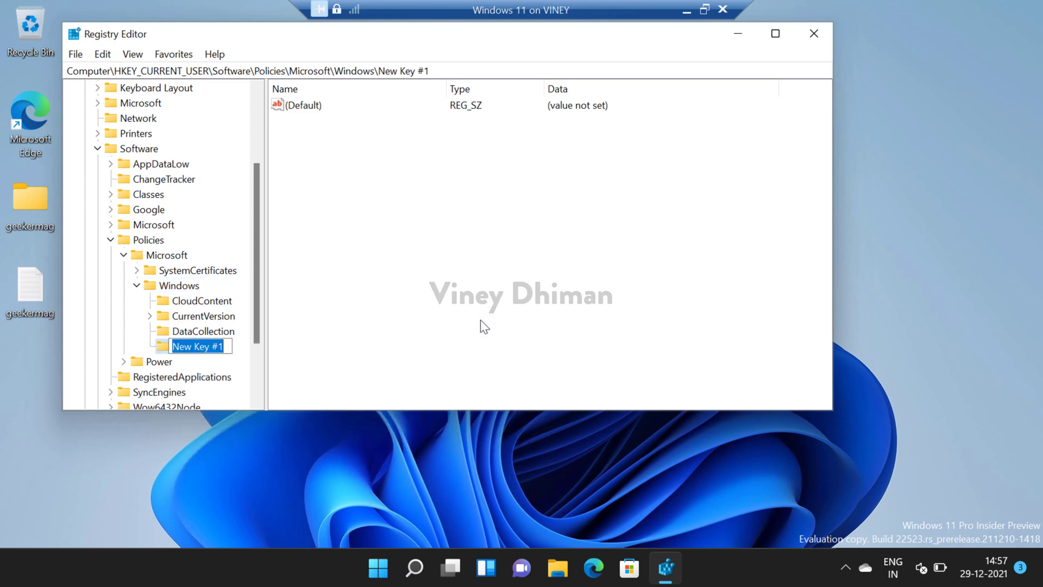
{"action": "type", "text": "Explorer"}
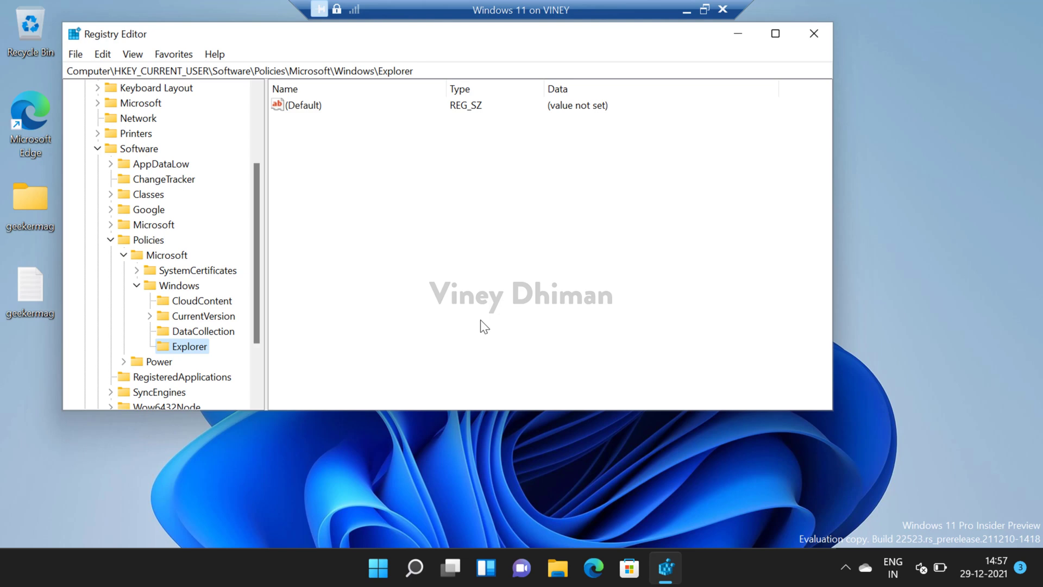
{"action": "mouse_move", "coordinate": [204, 355]}
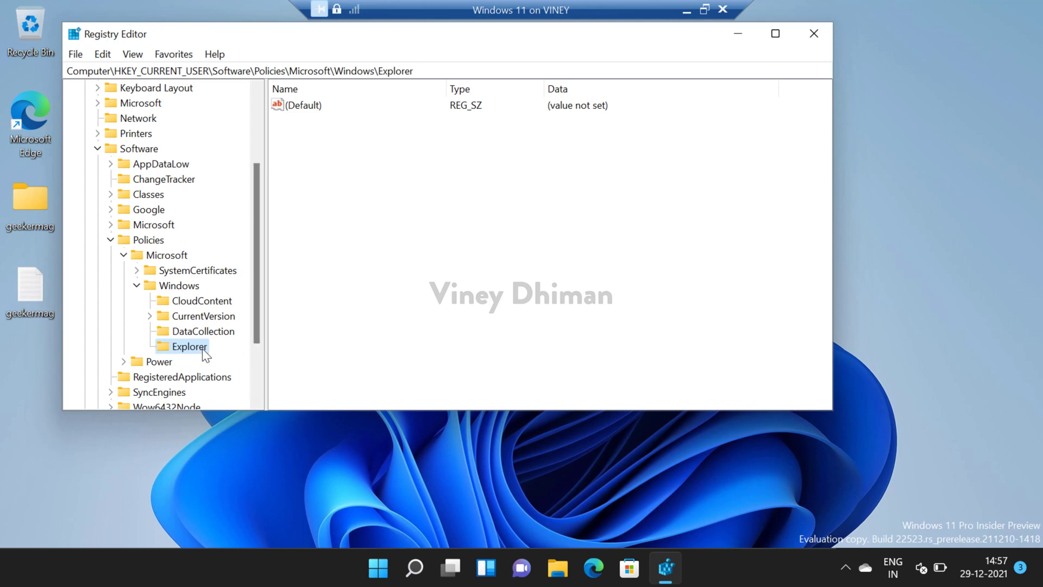
{"action": "mouse_move", "coordinate": [396, 184]}
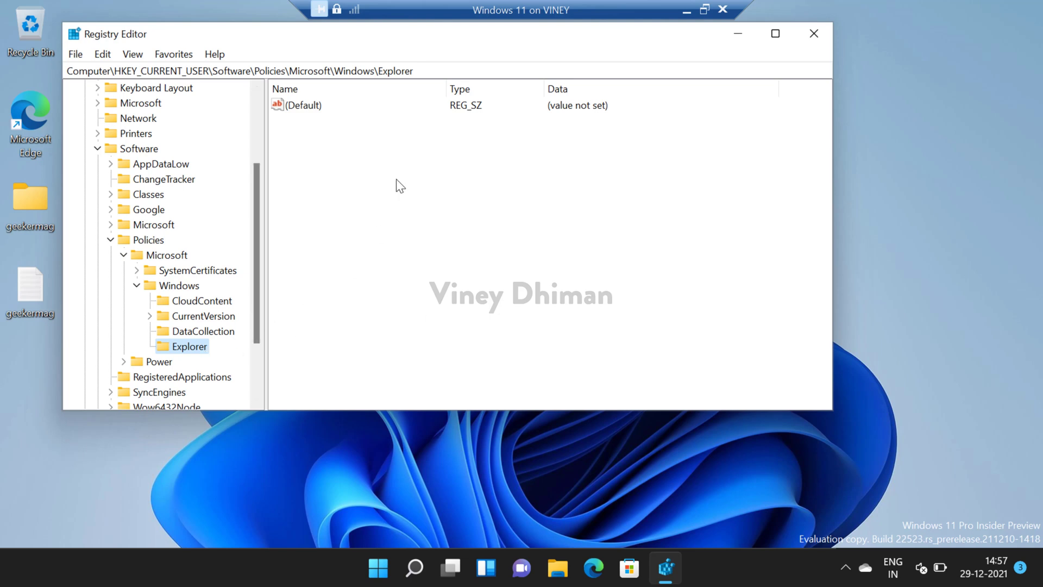
{"action": "right_click", "coordinate": [400, 184]}
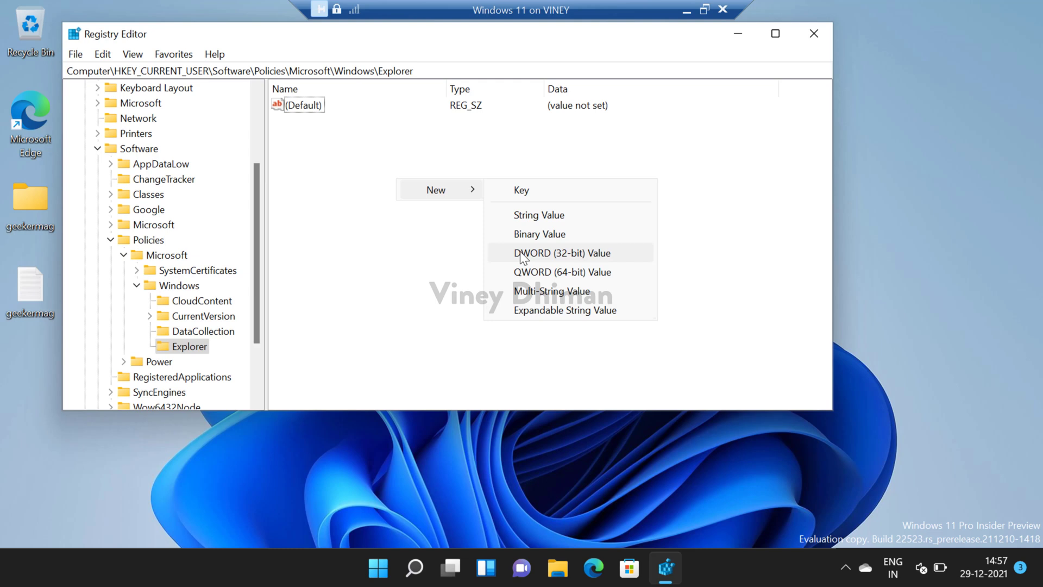
Step: Add a DWORD (32-bit) value and rename it DisableSearchBoxSuggestions
{"action": "left_click", "coordinate": [562, 253]}
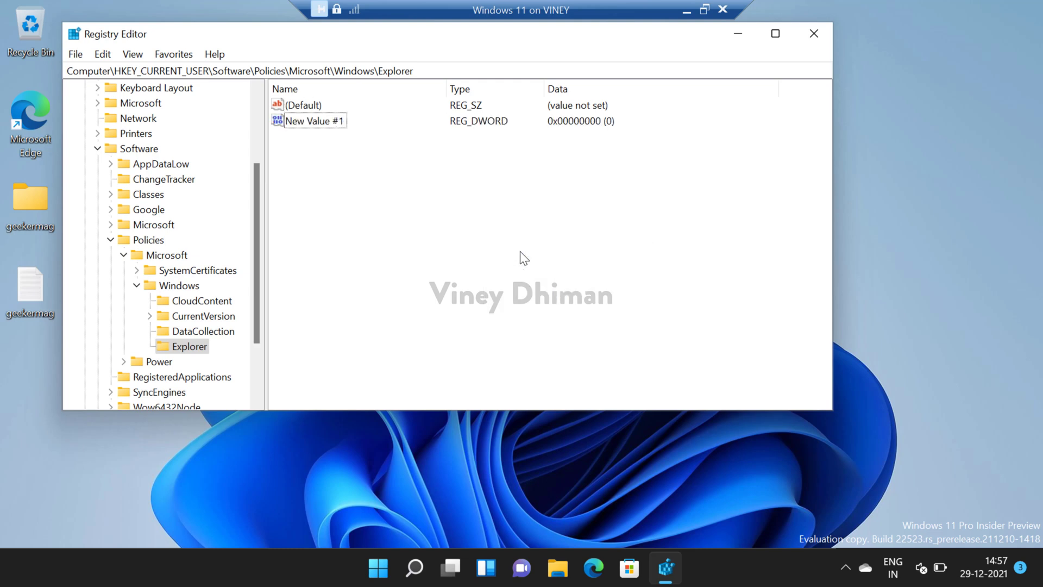
{"action": "mouse_move", "coordinate": [345, 127]}
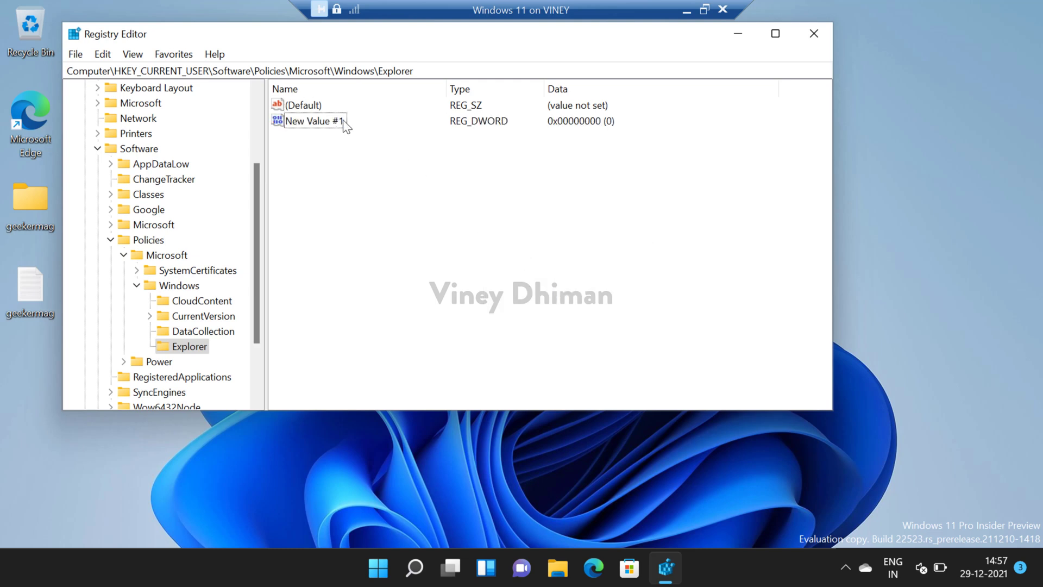
{"action": "double_click", "coordinate": [313, 121]}
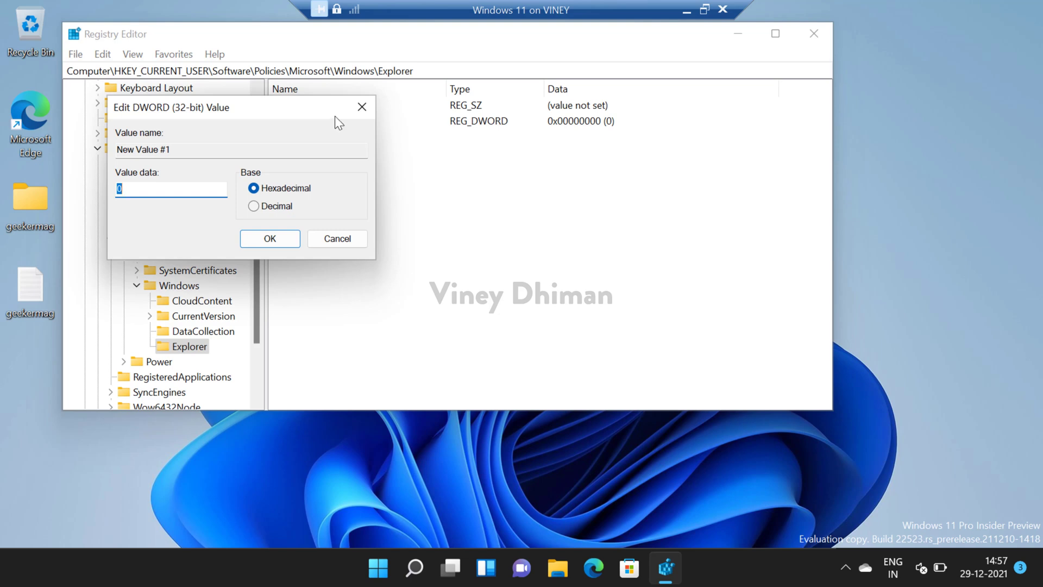
{"action": "right_click", "coordinate": [308, 121]}
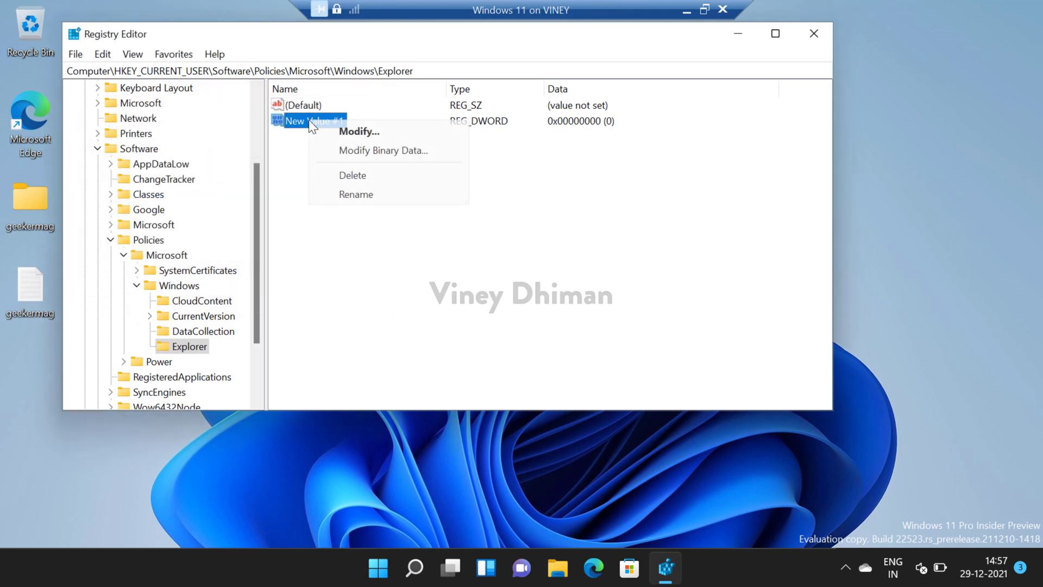
{"action": "left_click", "coordinate": [356, 194]}
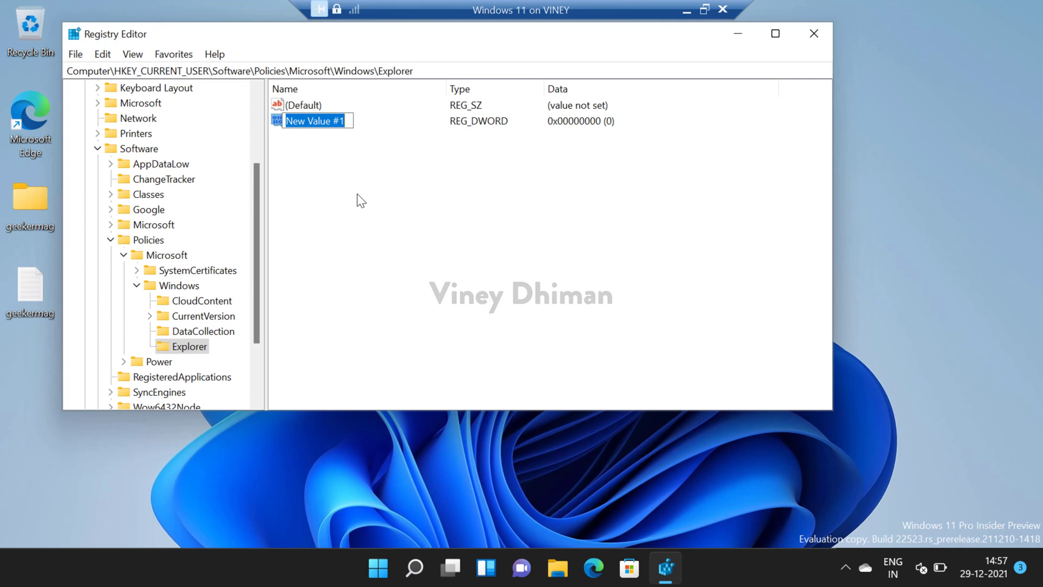
{"action": "type", "text": "Disabl"}
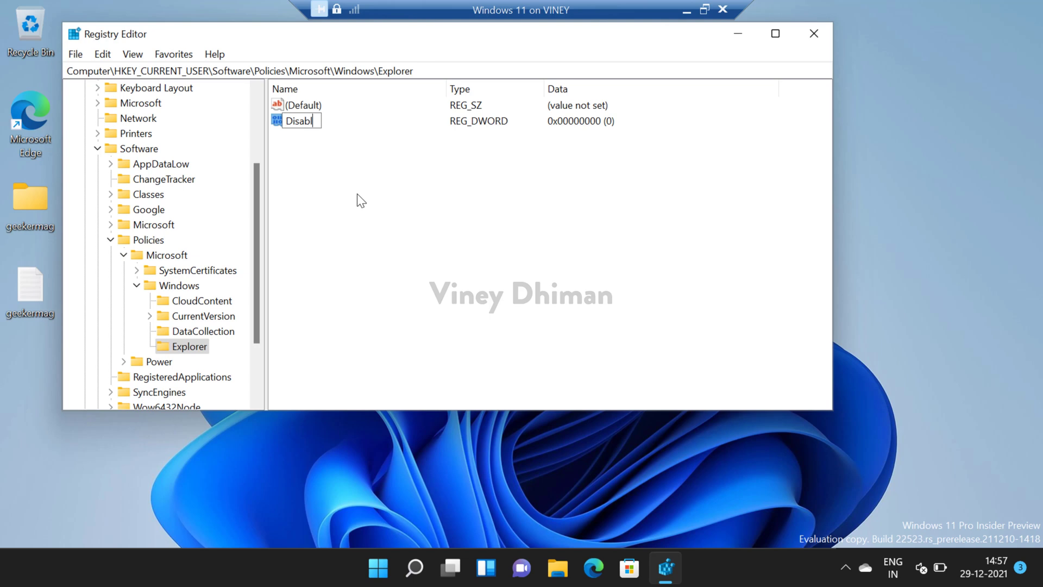
{"action": "type", "text": "eSearch"}
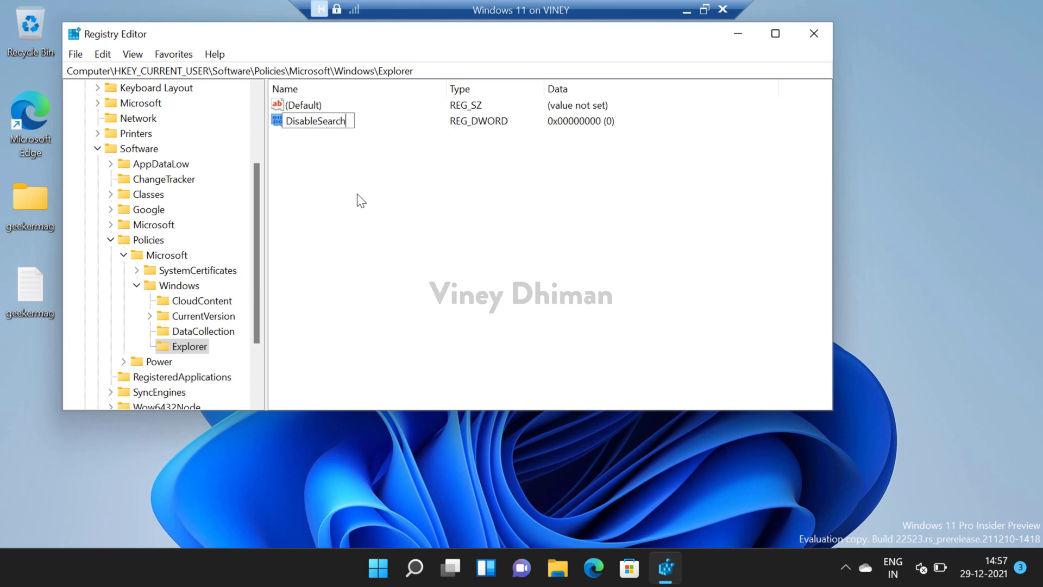
{"action": "type", "text": "BoxSuggestions"}
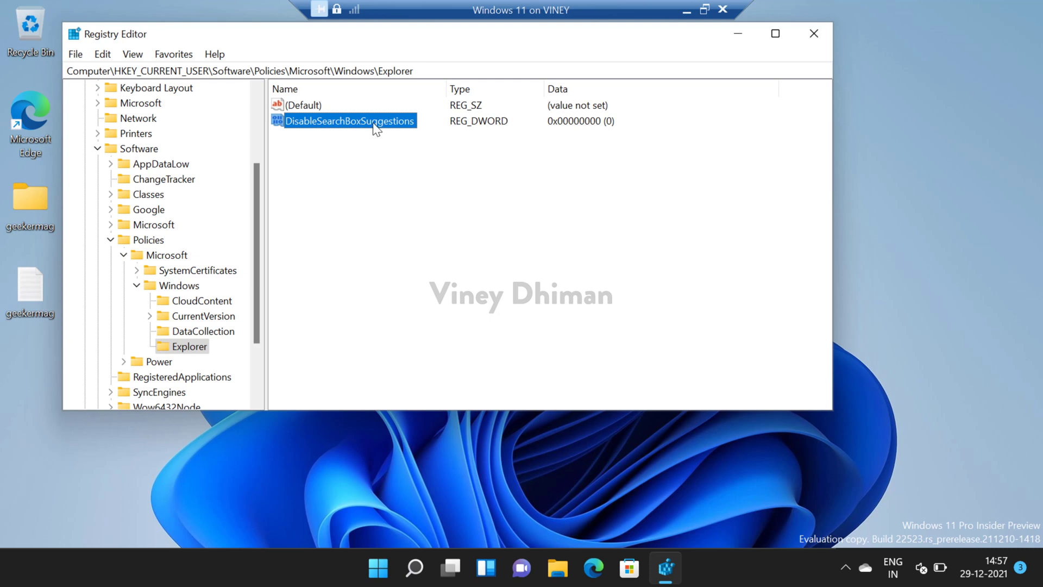
Step: Enter 1 as DisableSearchBoxSuggestions' value data and confirm
{"action": "double_click", "coordinate": [347, 120]}
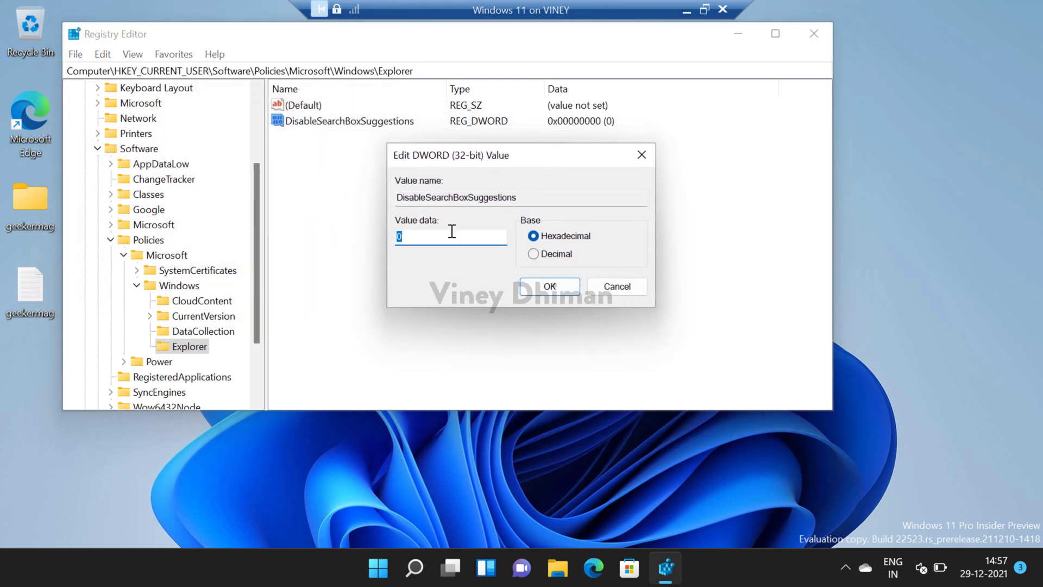
{"action": "type", "text": "1"}
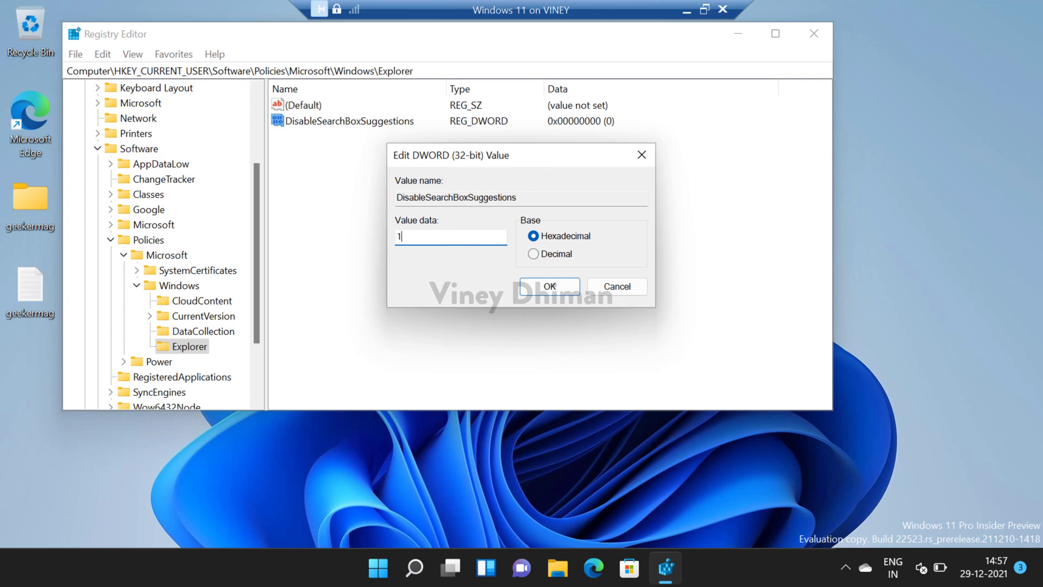
{"action": "left_click", "coordinate": [549, 286]}
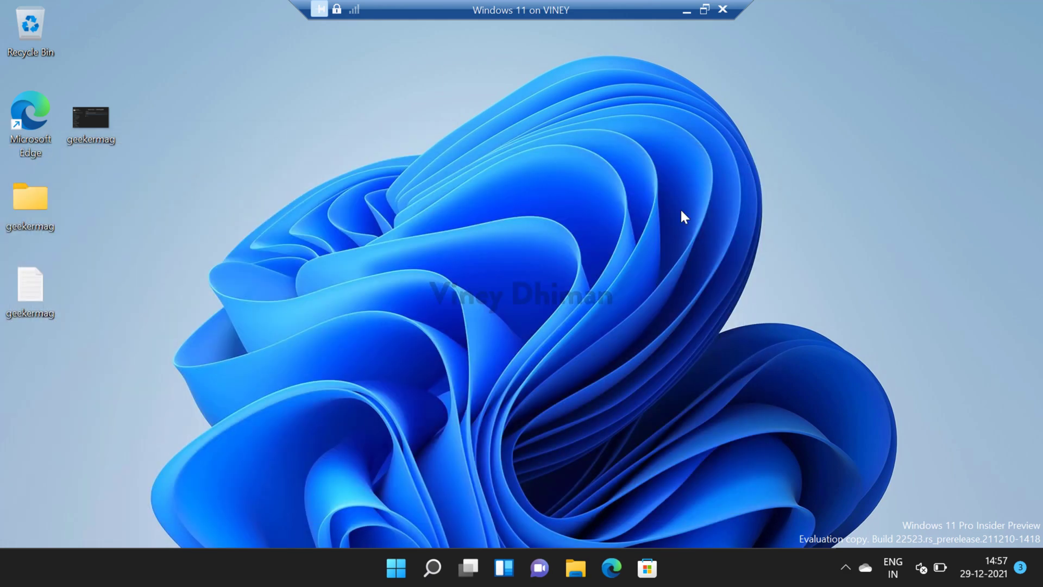
{"action": "mouse_move", "coordinate": [467, 567]}
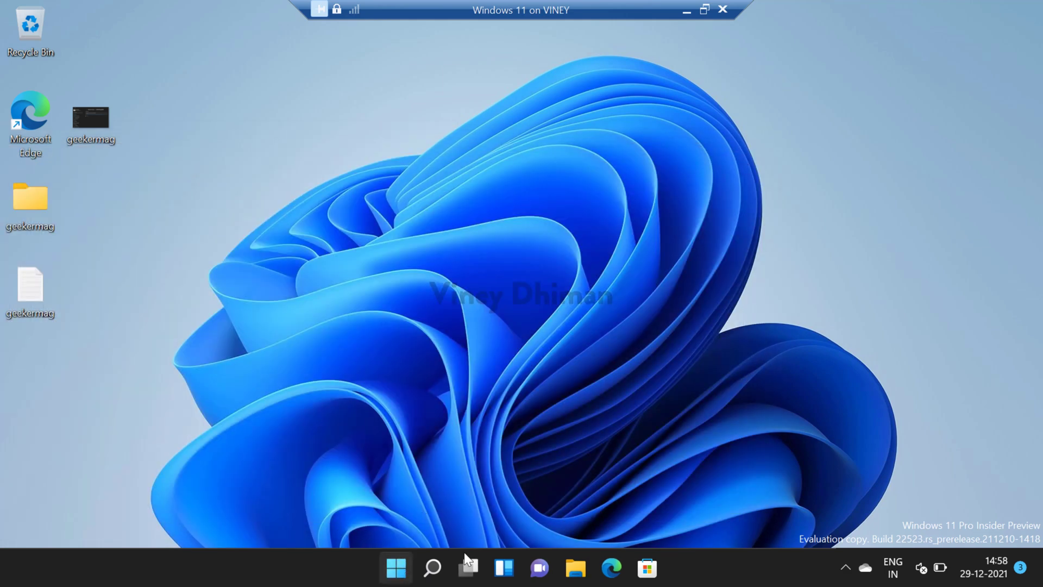
Step: Restart the computer from the Start menu's power options
{"action": "left_click", "coordinate": [395, 568]}
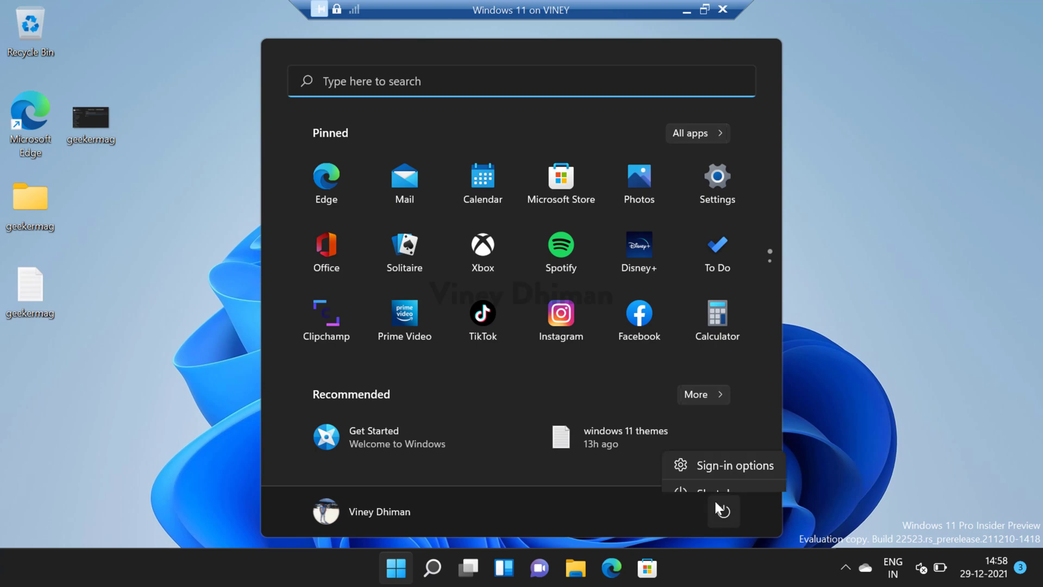
{"action": "mouse_move", "coordinate": [736, 479]}
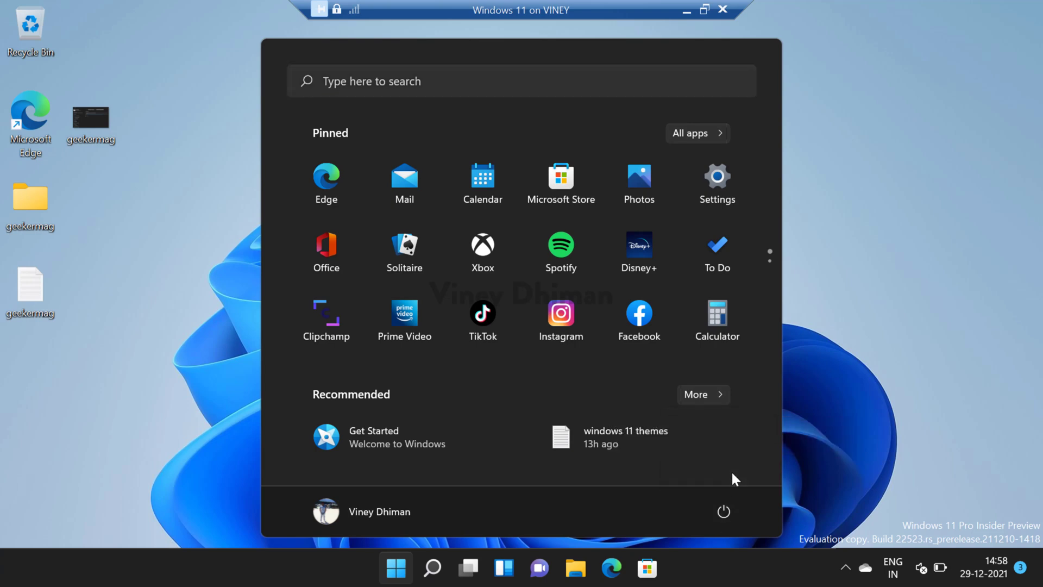
{"action": "left_click", "coordinate": [723, 512]}
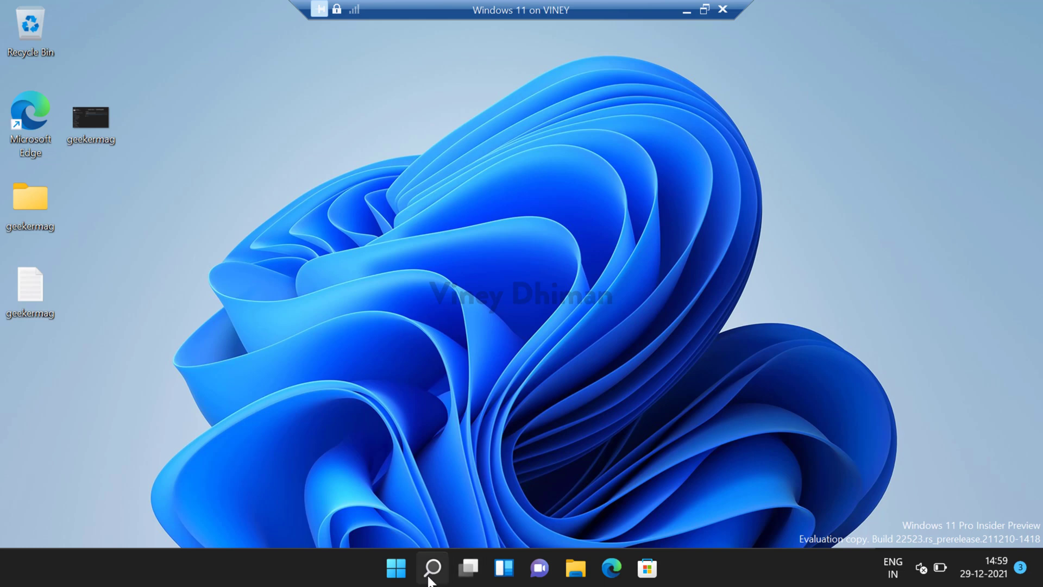
Step: Search 'geekermag' in Windows Search to confirm no web results appear
{"action": "left_click", "coordinate": [431, 568]}
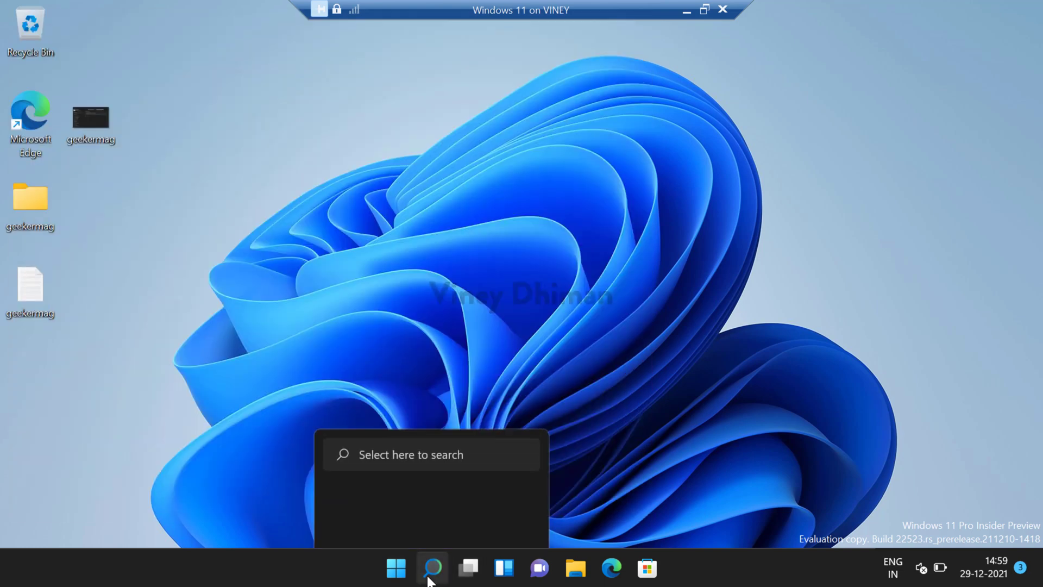
{"action": "left_click", "coordinate": [431, 567]}
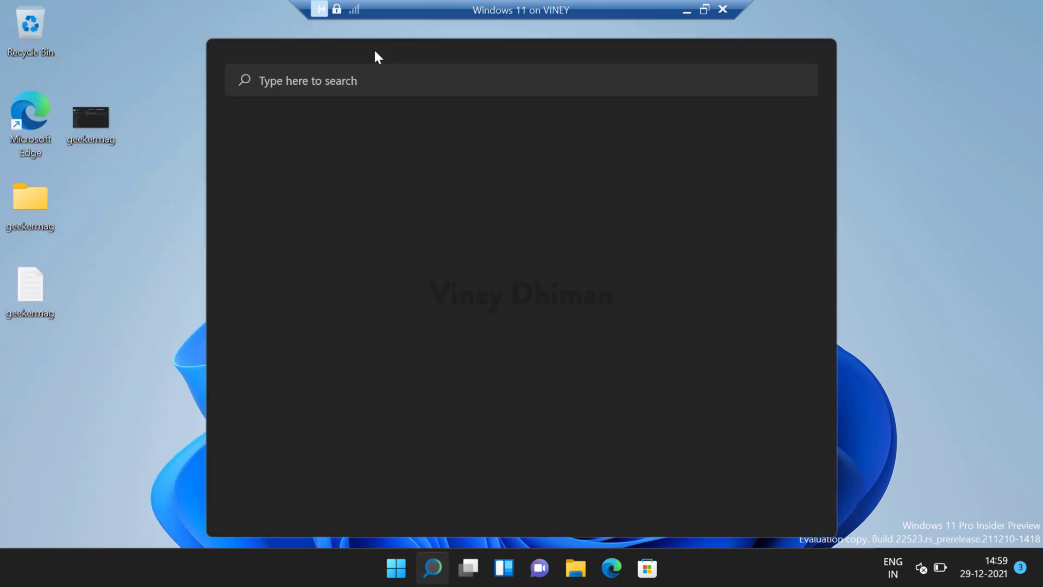
{"action": "left_click", "coordinate": [466, 80]}
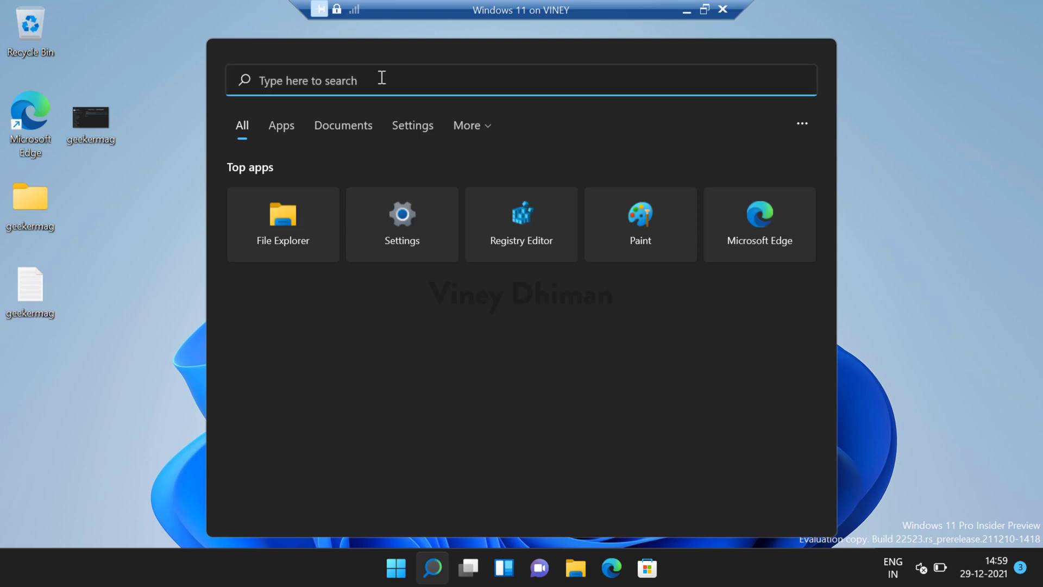
{"action": "type", "text": "gee"}
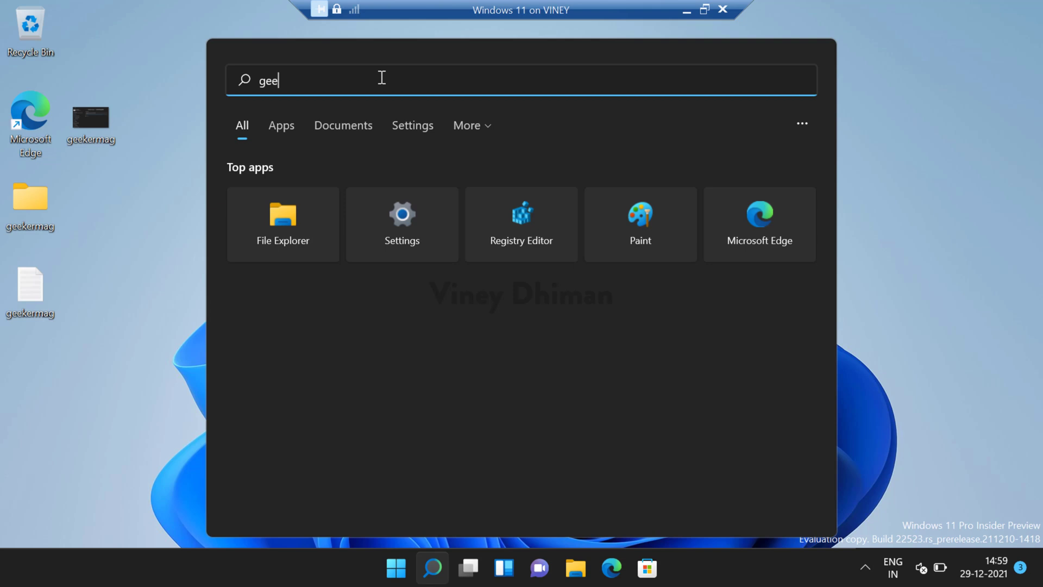
{"action": "type", "text": "kermag"}
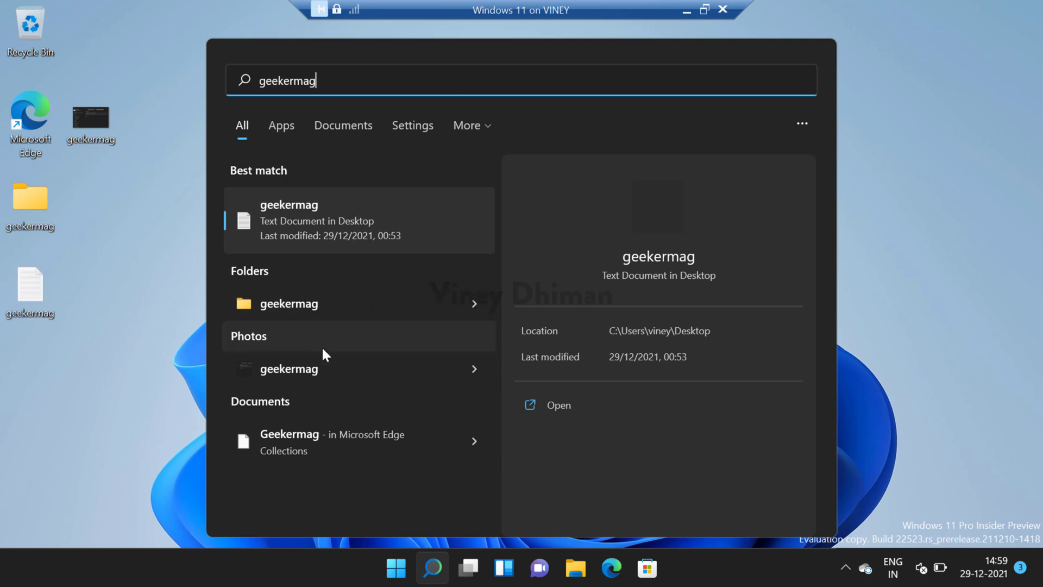
{"action": "mouse_move", "coordinate": [486, 335]}
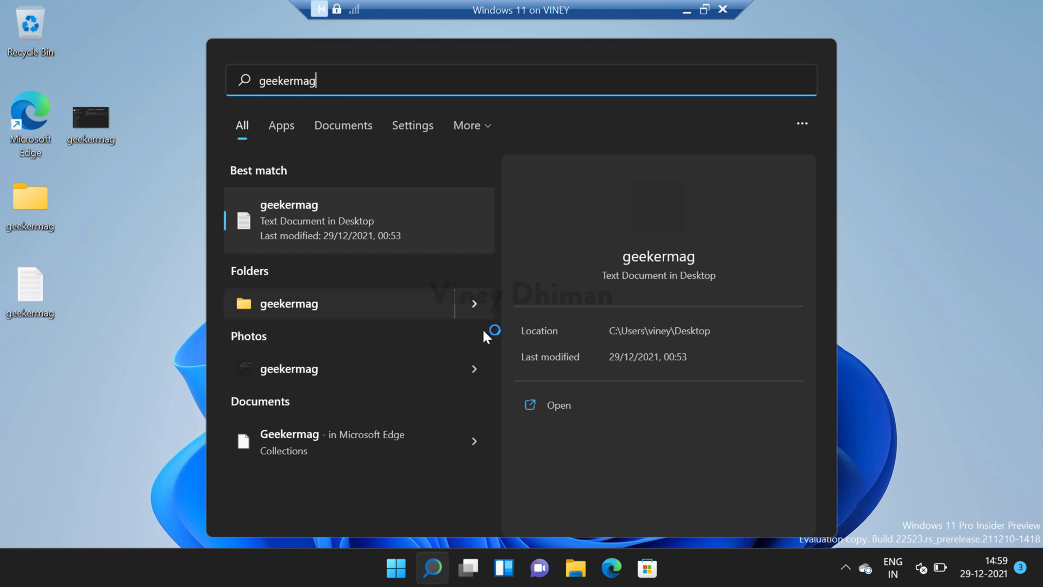
{"action": "mouse_move", "coordinate": [557, 233]}
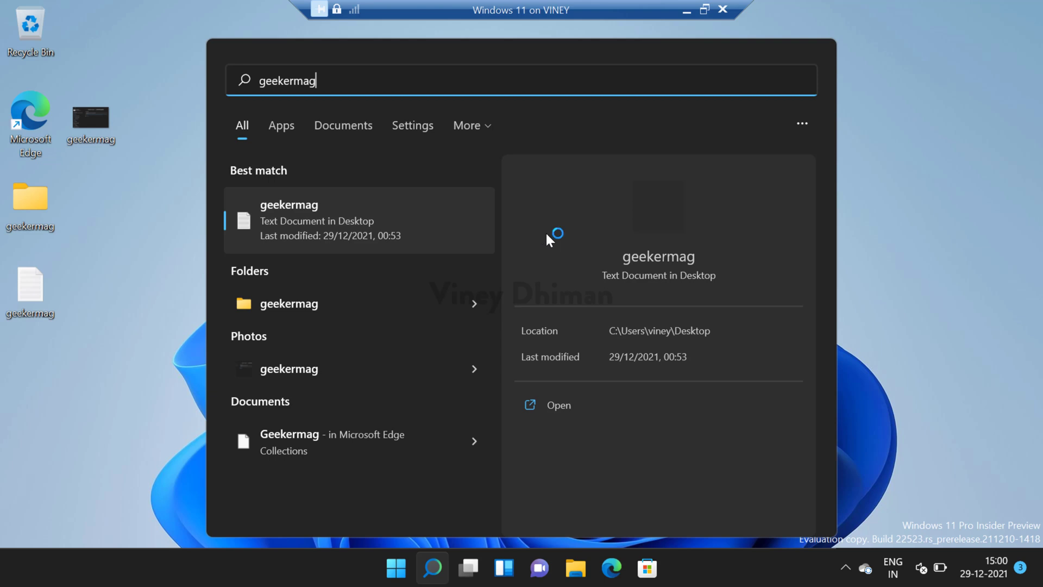
{"action": "mouse_move", "coordinate": [533, 255]}
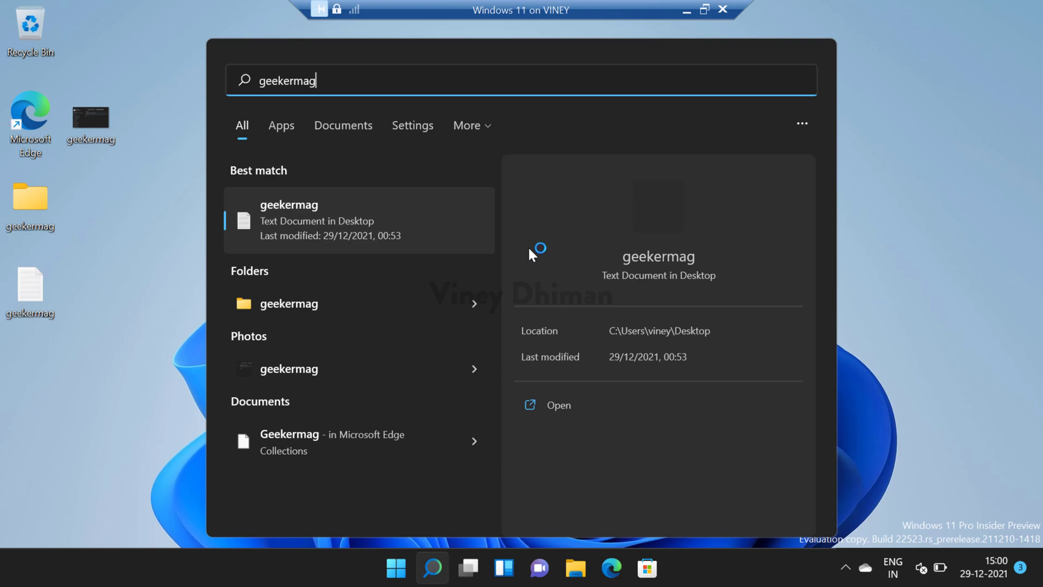